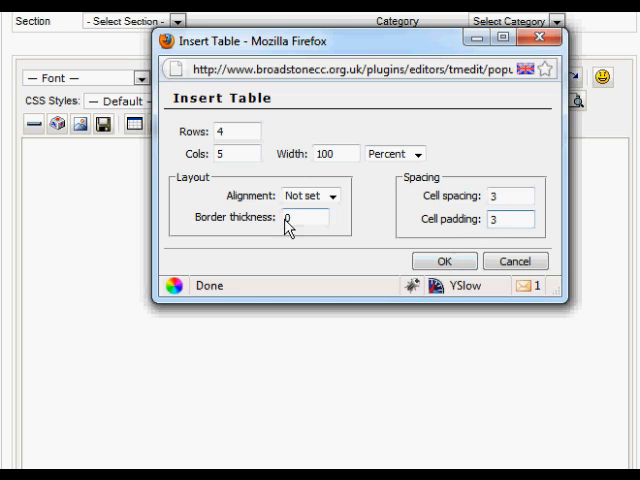
Confirm the borderless 4x5, 100 percent wide table and select it in the editor.
left_click(331, 196)
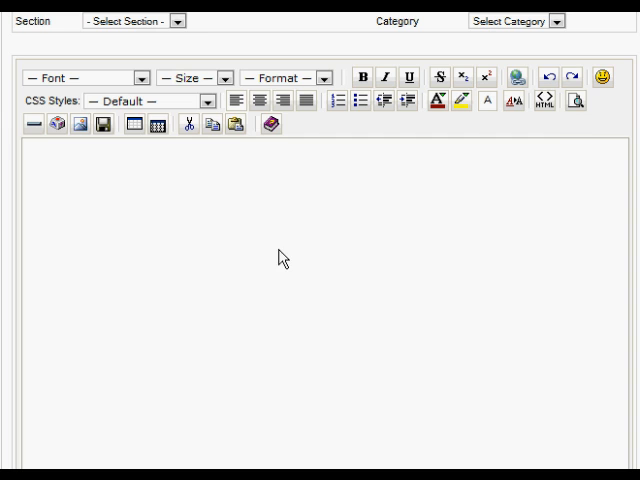
mouse_move(80, 181)
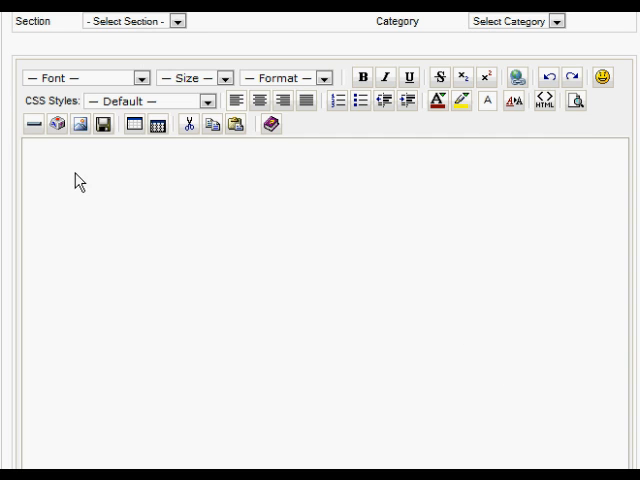
left_click(156, 124)
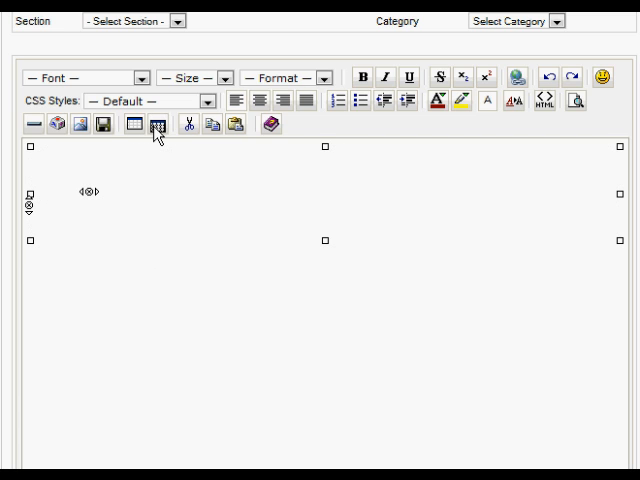
Show the table's dashed cell outlines and begin typing "Test" in the first cell.
left_click(153, 124)
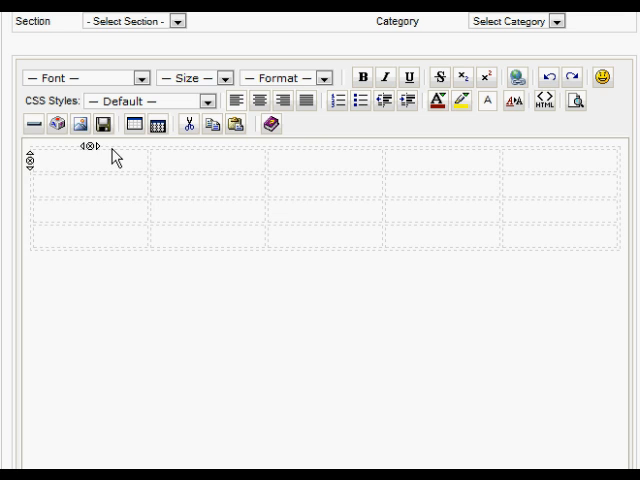
type("Test 1")
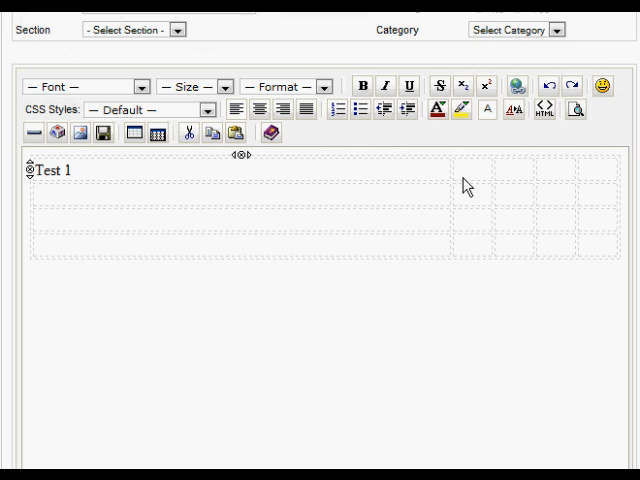
Enter the headings Test 1 through Test 5 across the table's first row.
type("Test 5")
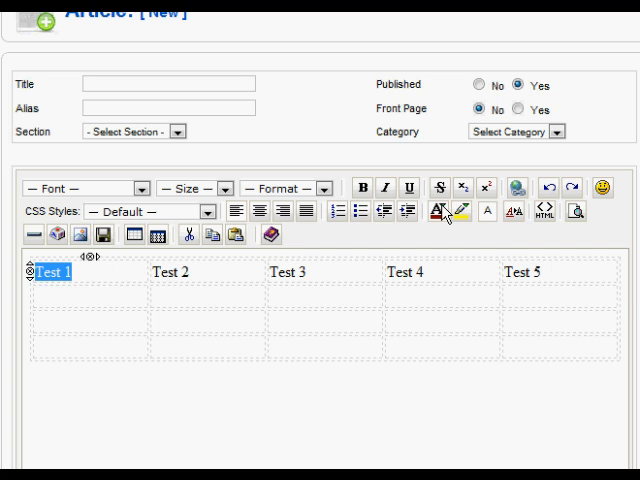
Colour the Test 1 heading red with the text colour picker.
left_click(438, 210)
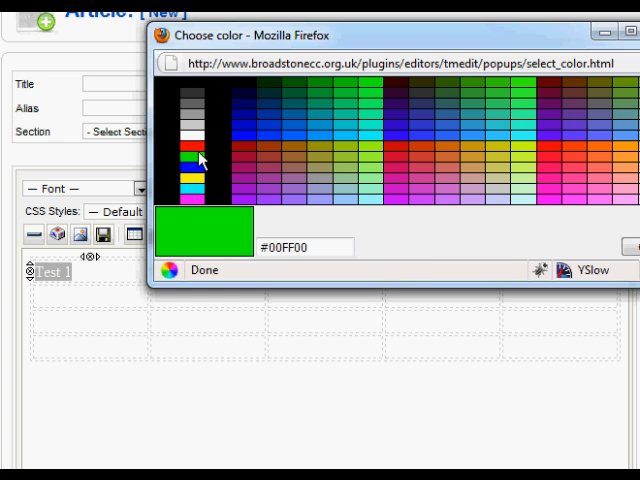
left_click(203, 270)
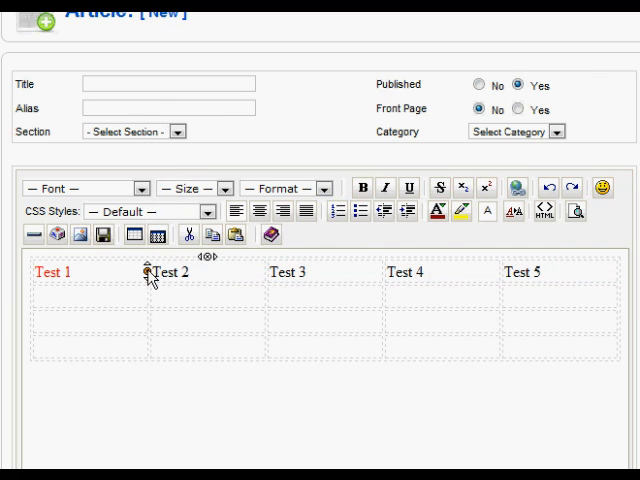
Select headings Test 2 to Test 5 and bring up the text colour picker for them.
left_click_drag(150, 272, 555, 272)
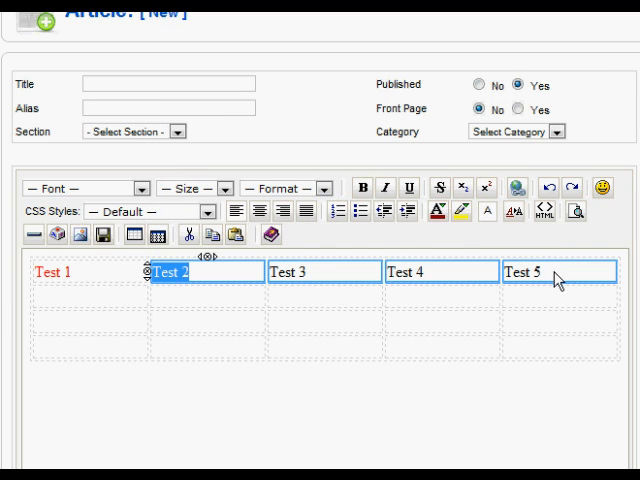
mouse_move(439, 212)
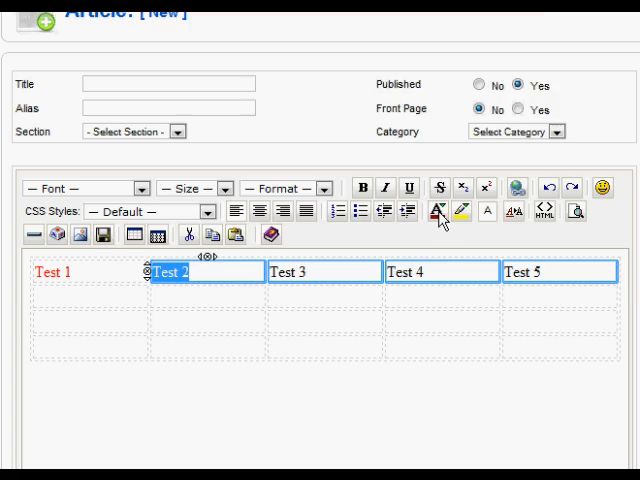
left_click(439, 210)
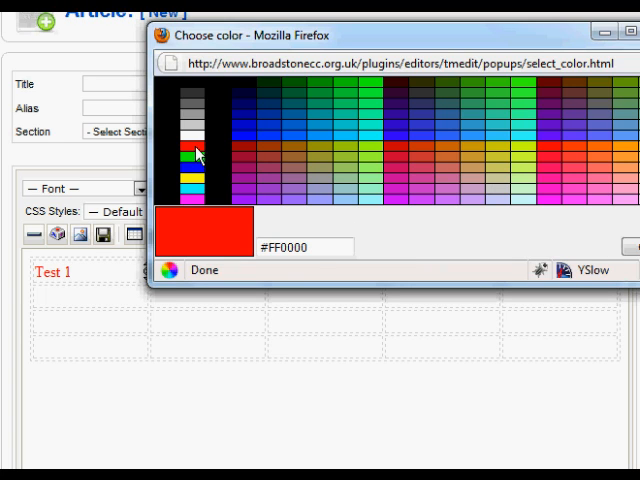